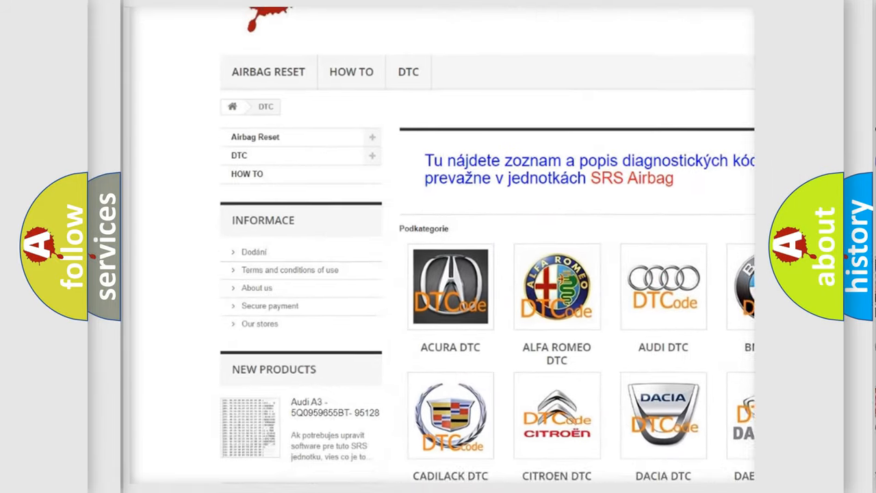
{"action": "scroll", "scroll_direction": "down", "scroll_amount": 3}
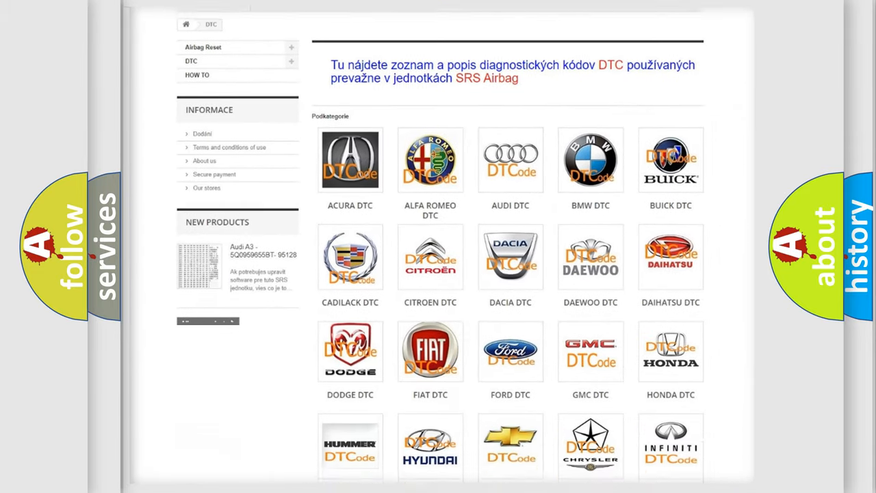
{"action": "scroll", "scroll_direction": "down", "scroll_amount": 3}
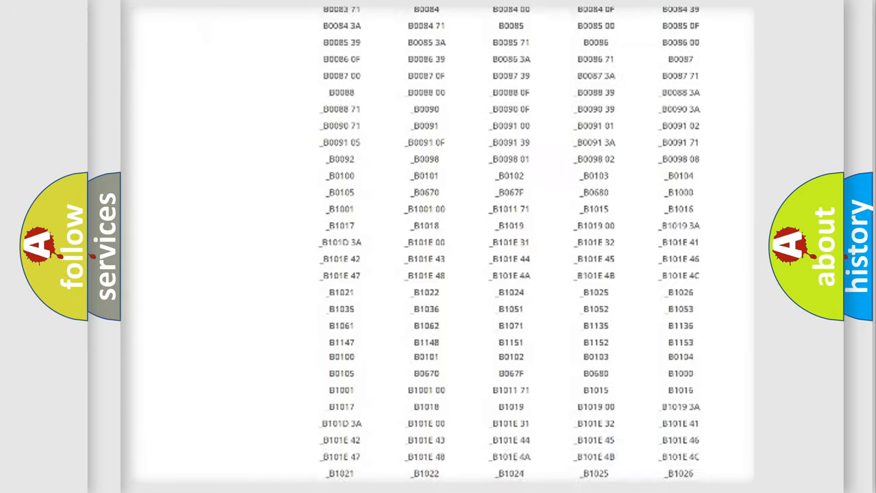
{"action": "scroll", "scroll_direction": "up", "scroll_amount": 3}
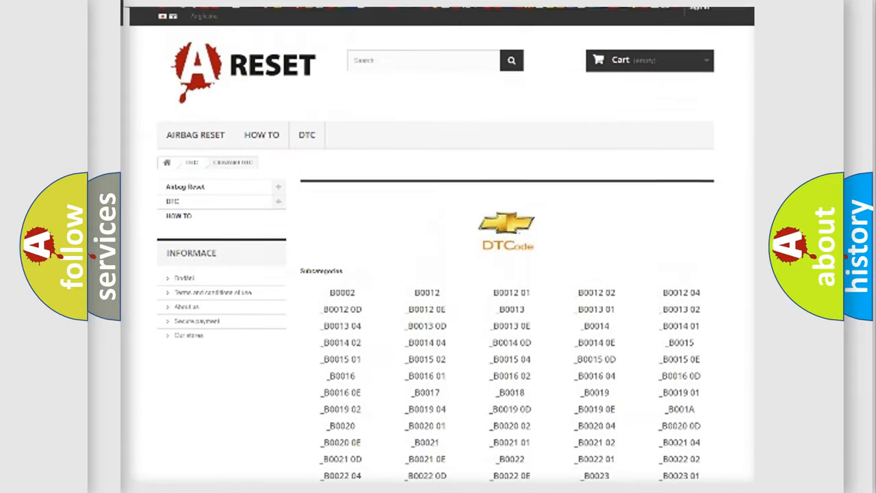